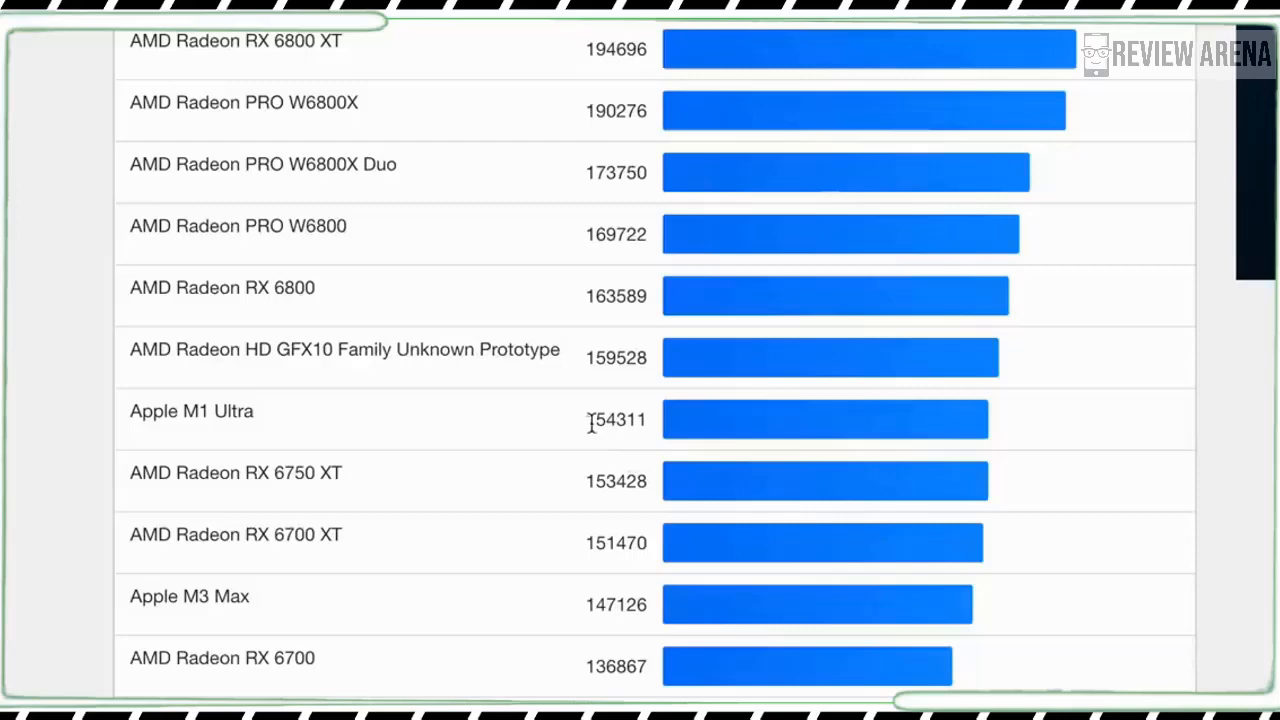
{"action": "double_click", "coordinate": [616, 420]}
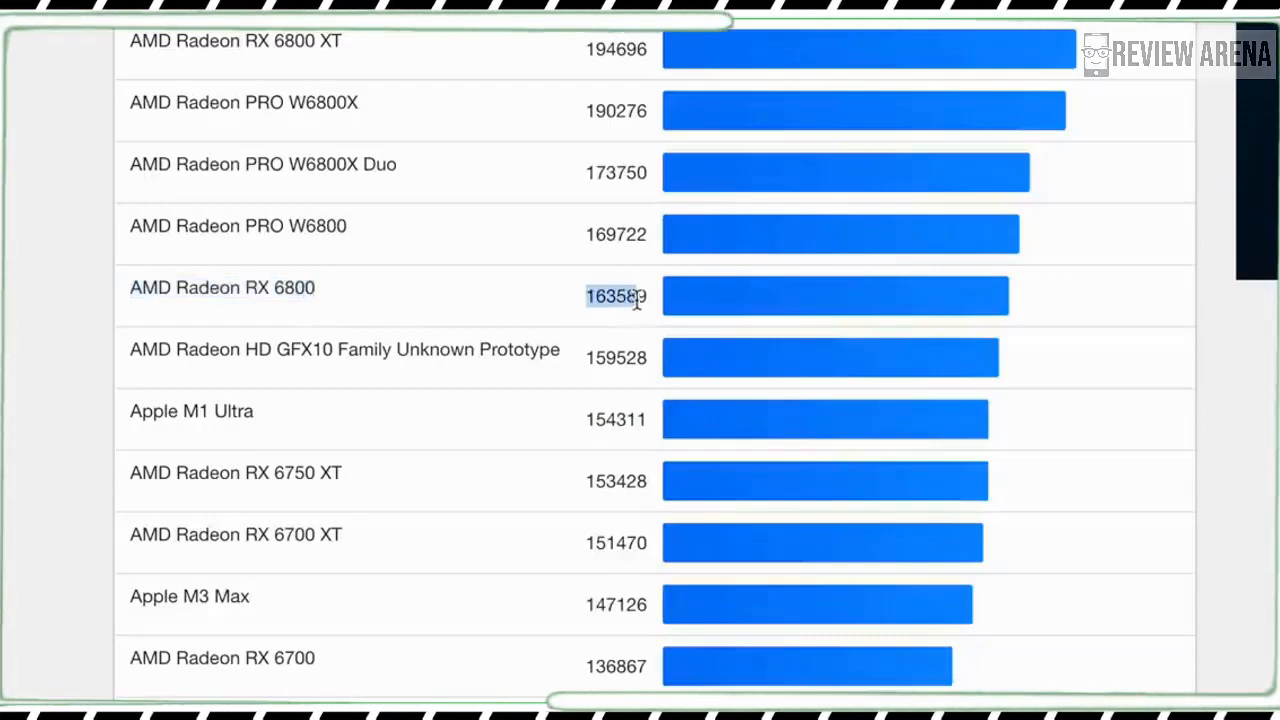
{"action": "mouse_move", "coordinate": [580, 450]}
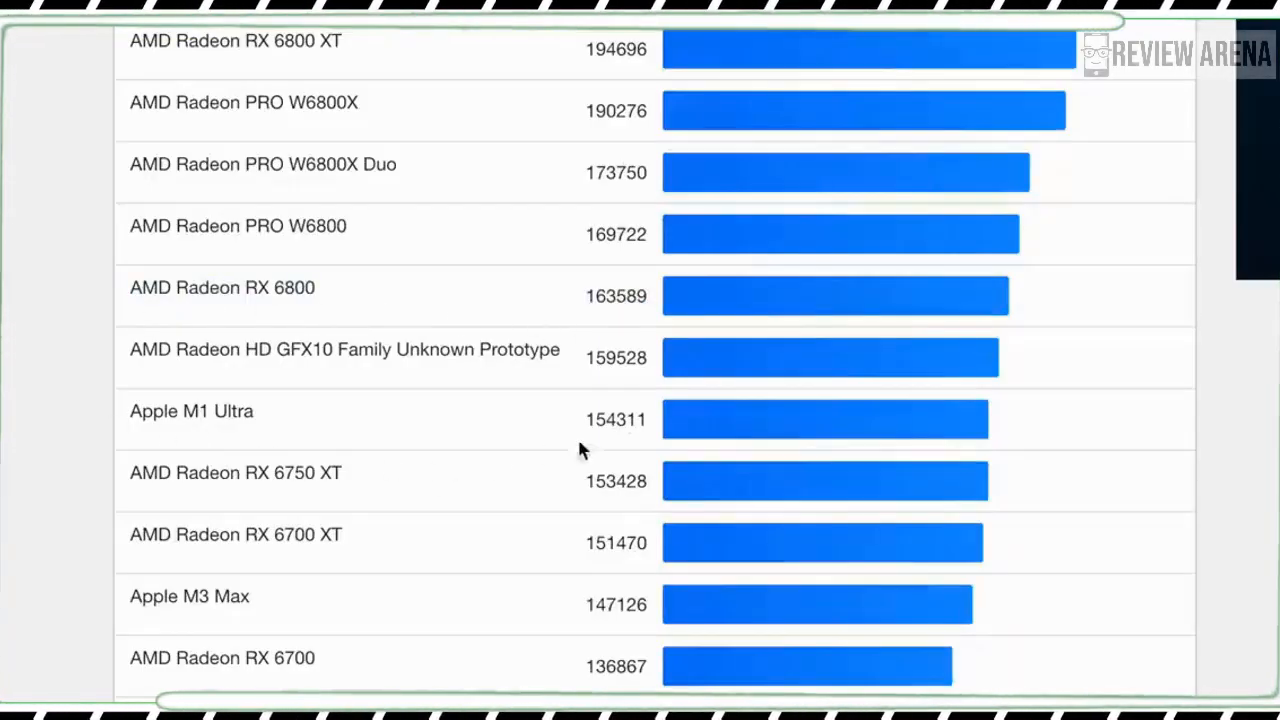
{"action": "mouse_move", "coordinate": [744, 310]}
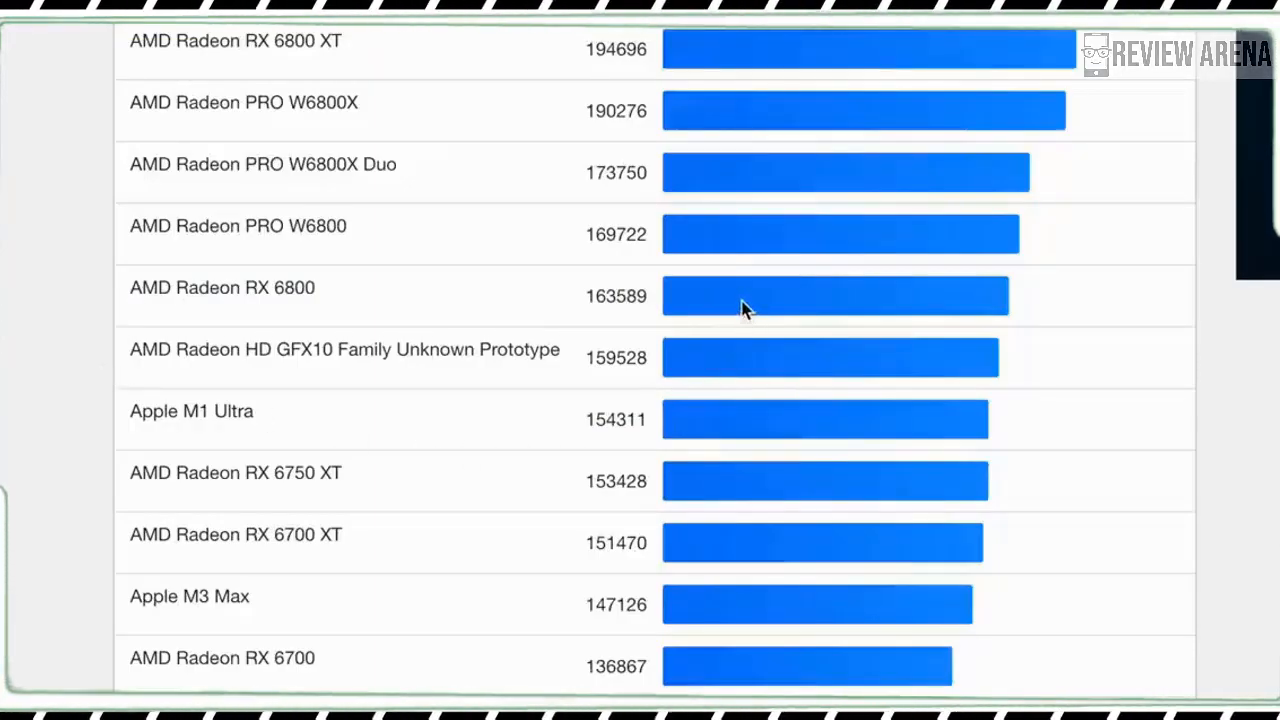